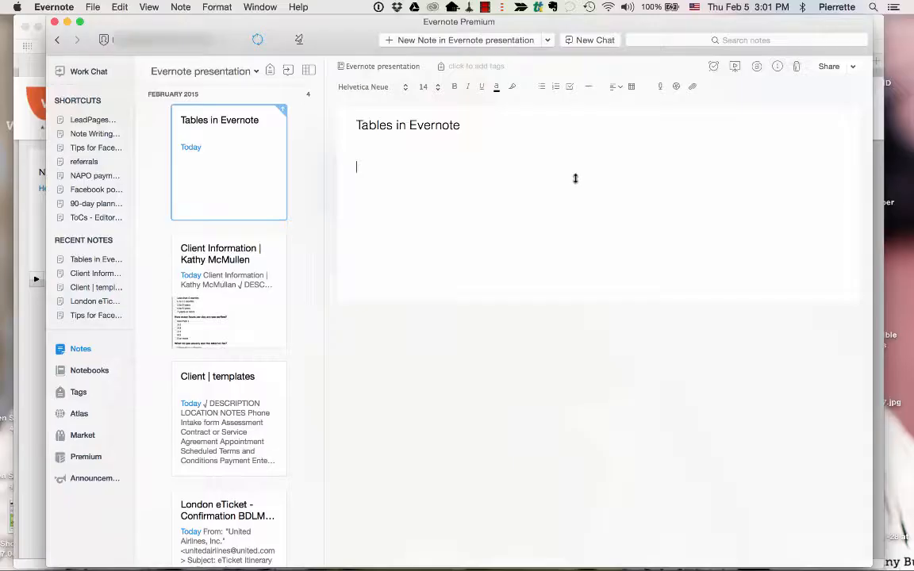
pyautogui.moveTo(361, 168)
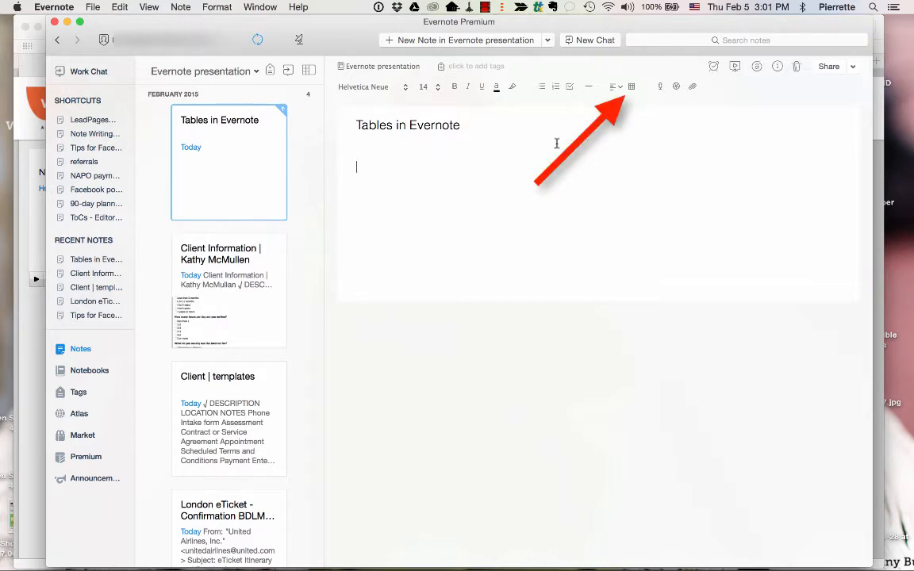
# - Insert a blank five-column table below the note title from the Insert Table grid
pyautogui.click(632, 86)
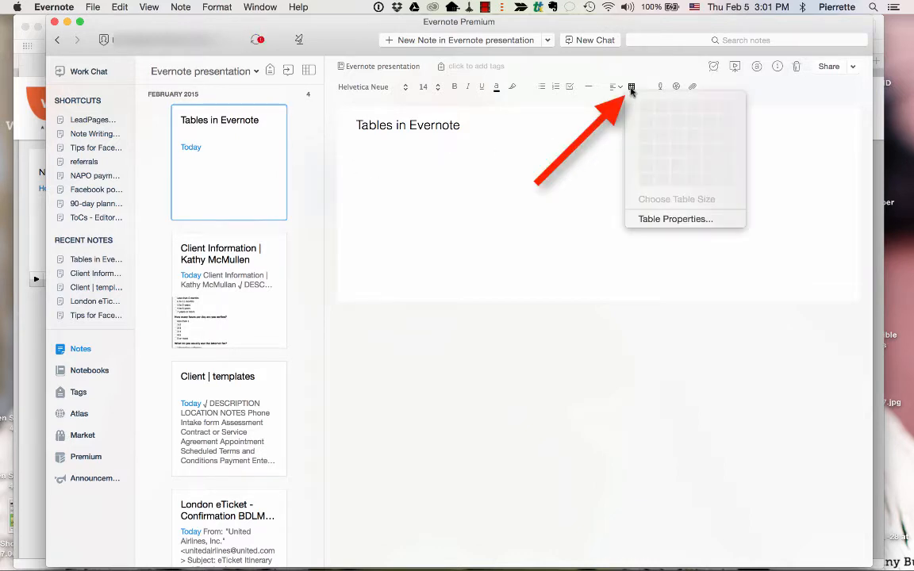
pyautogui.moveTo(714, 178)
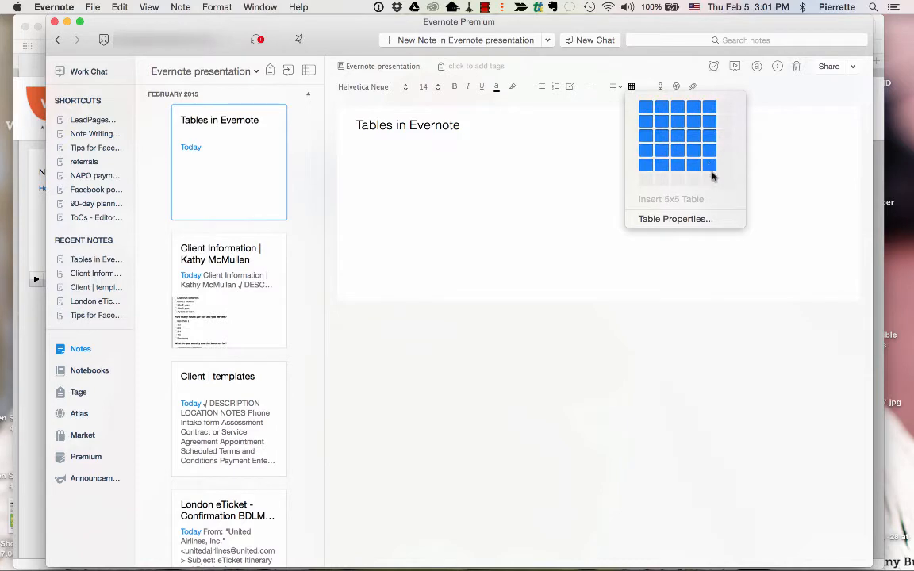
pyautogui.moveTo(714, 181)
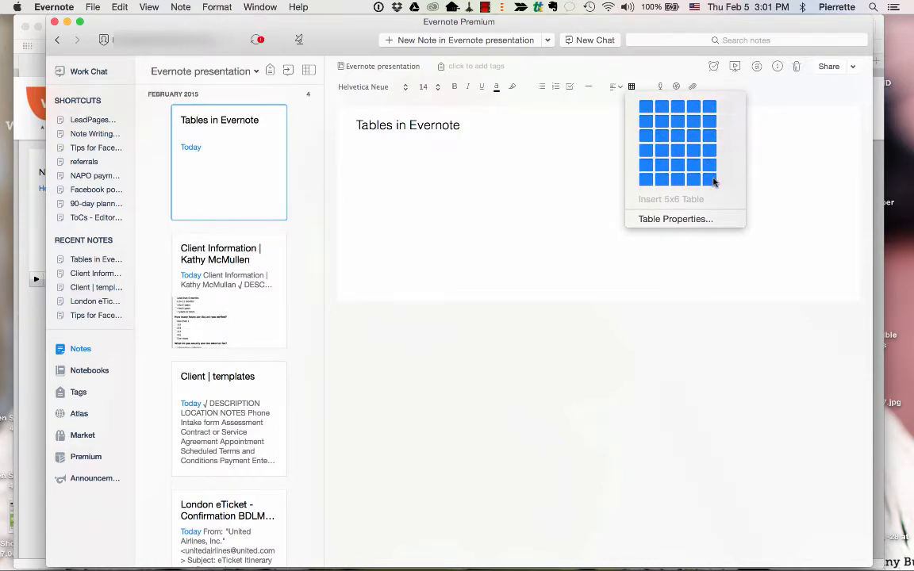
pyautogui.click(709, 177)
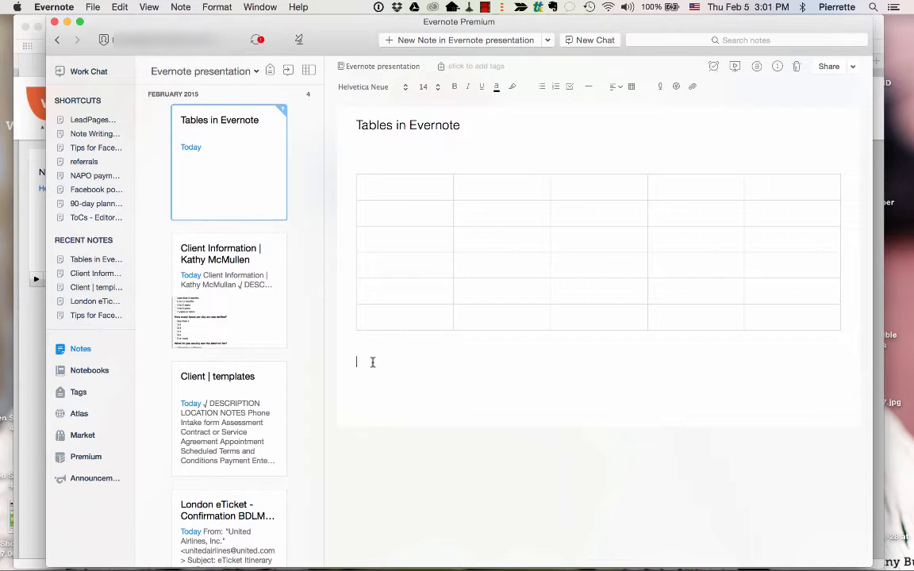
pyautogui.moveTo(631, 85)
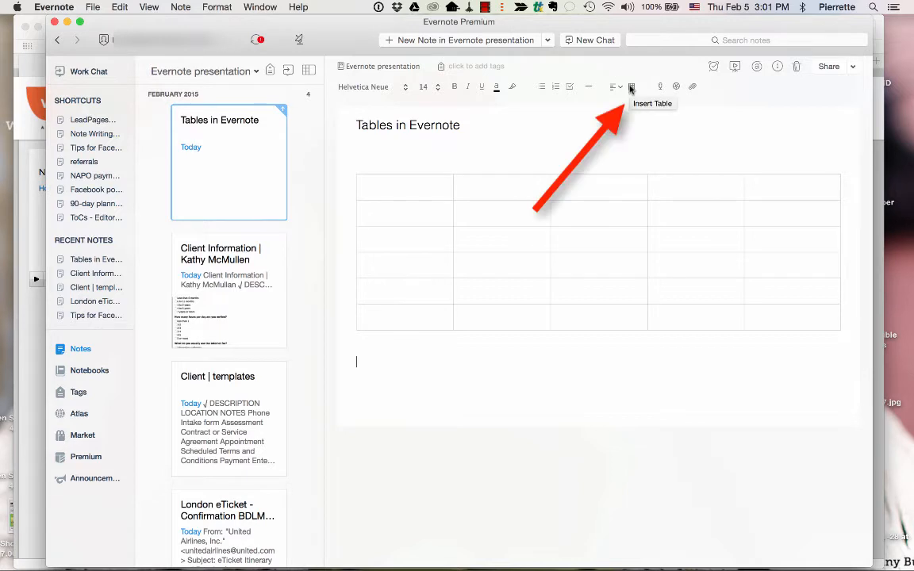
# - Create a 7-column, 8-row table with 5px cyan borders, centred alignment and gold cell backgrounds
pyautogui.click(630, 86)
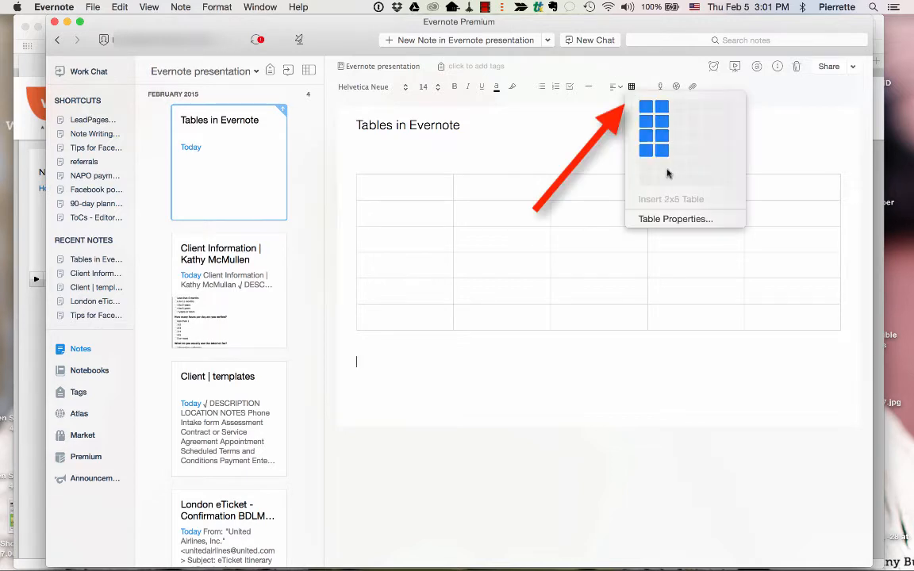
pyautogui.click(674, 219)
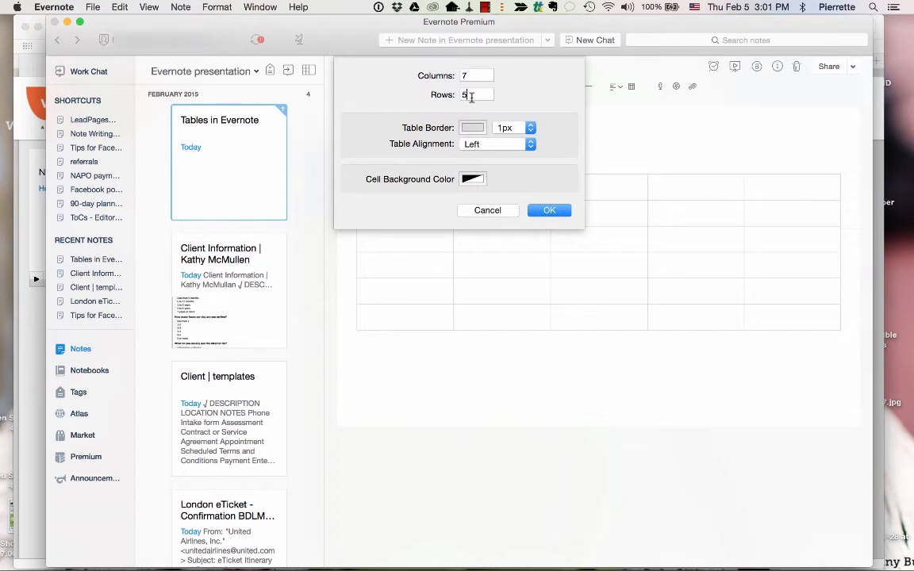
pyautogui.write('8')
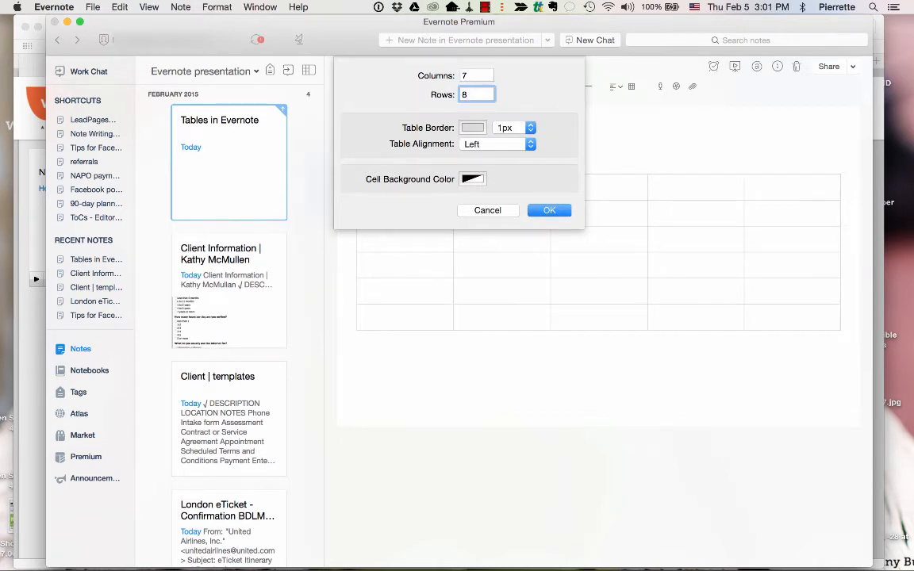
pyautogui.click(473, 178)
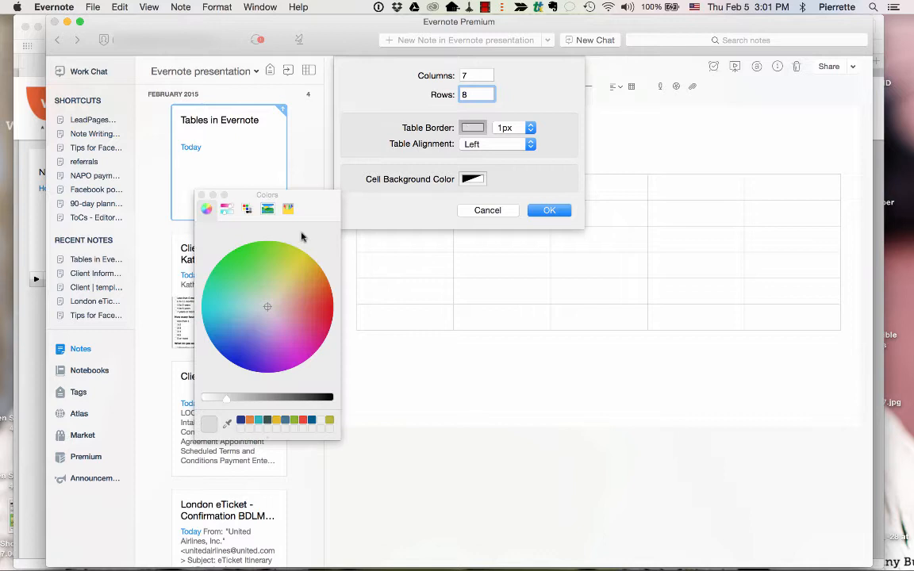
pyautogui.click(206, 306)
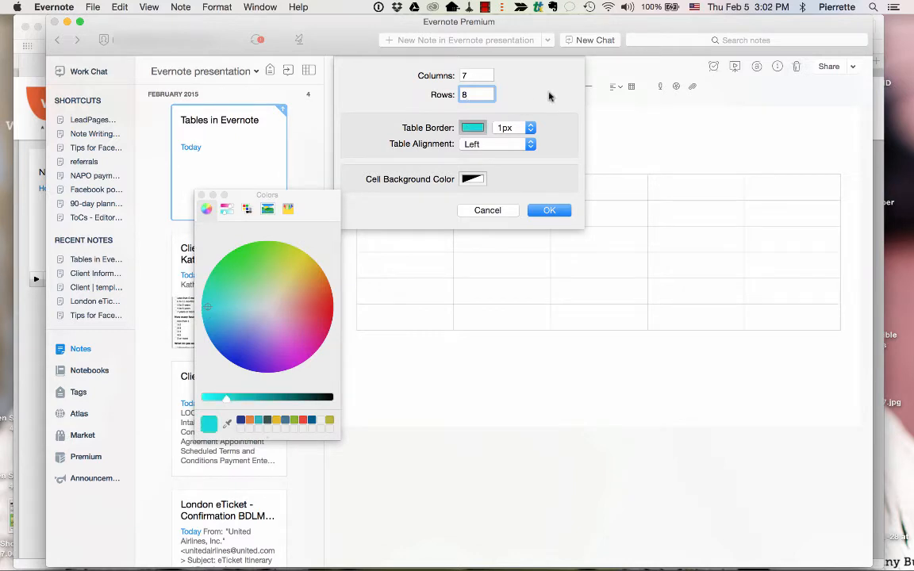
pyautogui.click(528, 127)
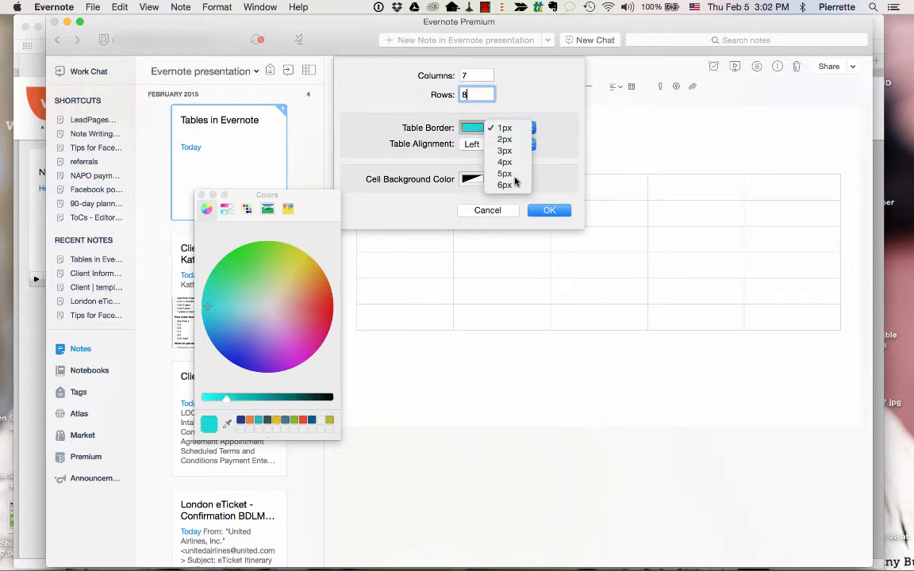
pyautogui.click(504, 173)
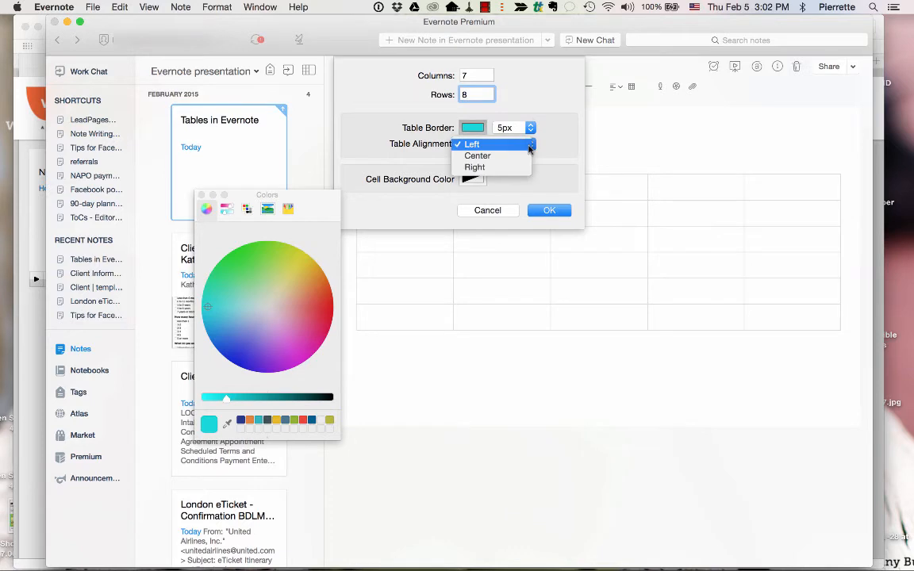
pyautogui.click(478, 155)
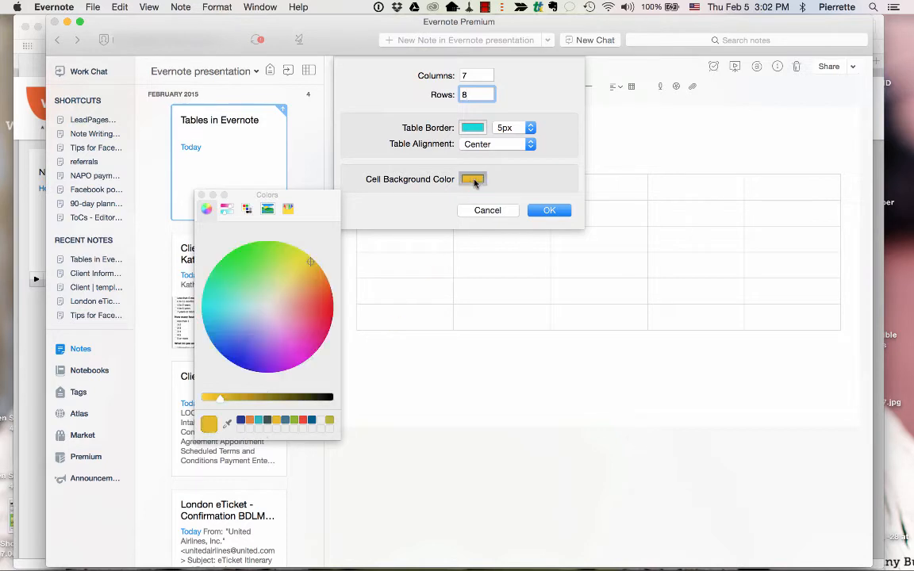
pyautogui.click(549, 209)
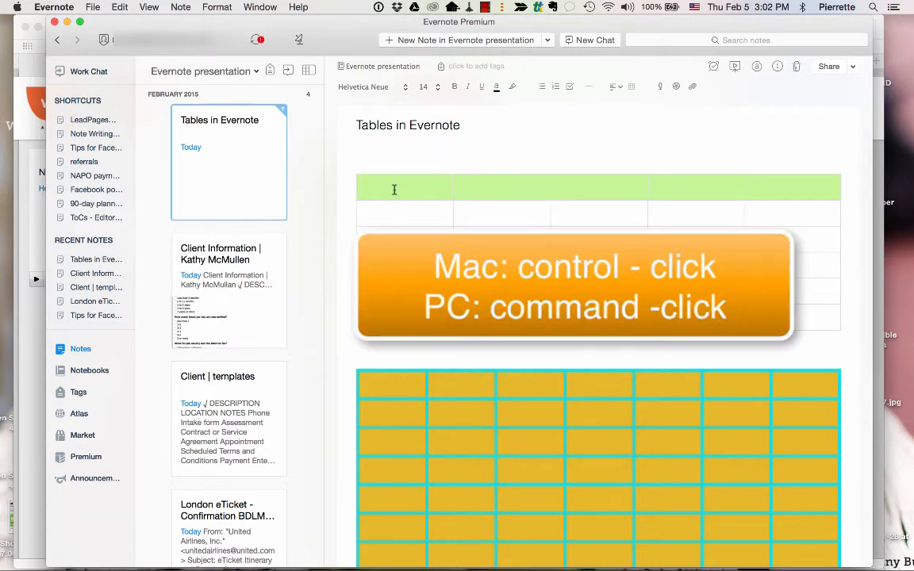
# - Set the first table's top row Cell Background Color to olive via Table Properties
pyautogui.rightClick(393, 189)
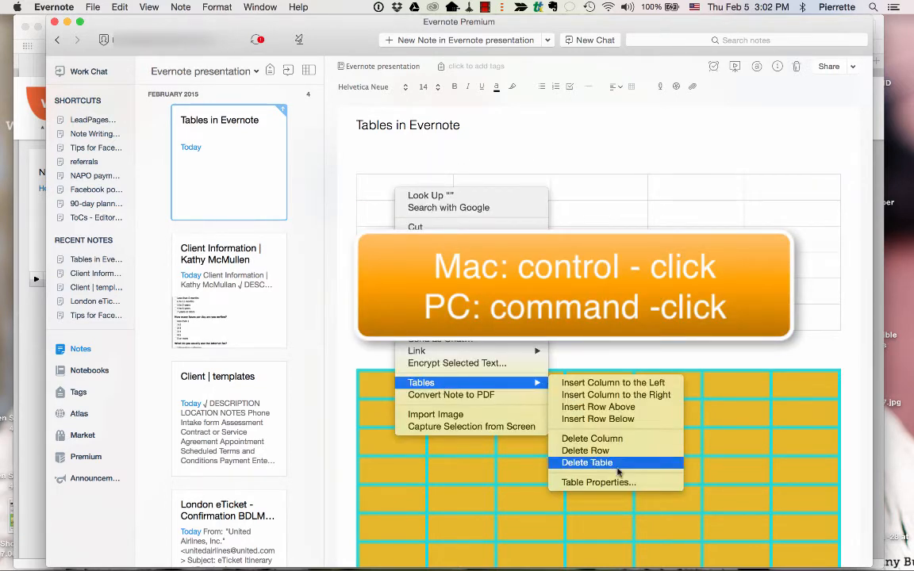
pyautogui.click(597, 483)
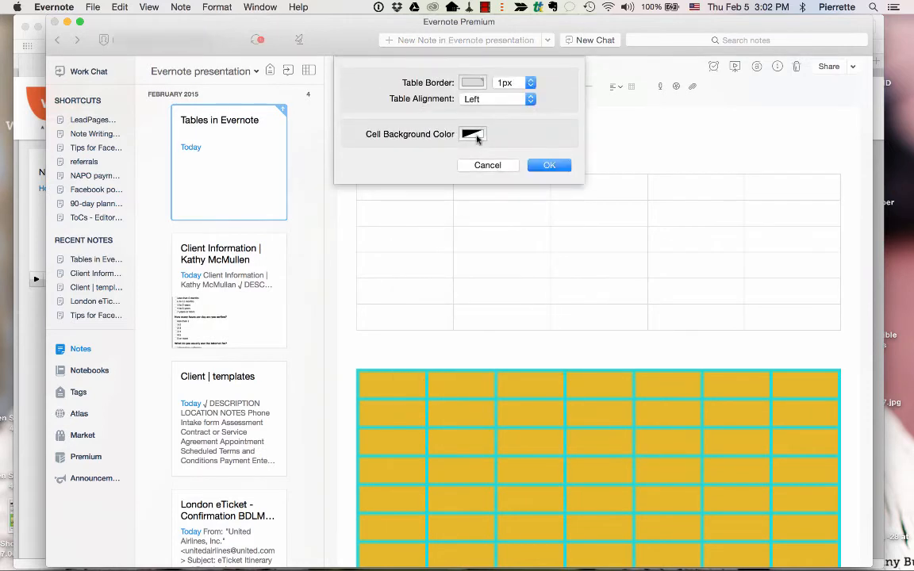
pyautogui.click(473, 134)
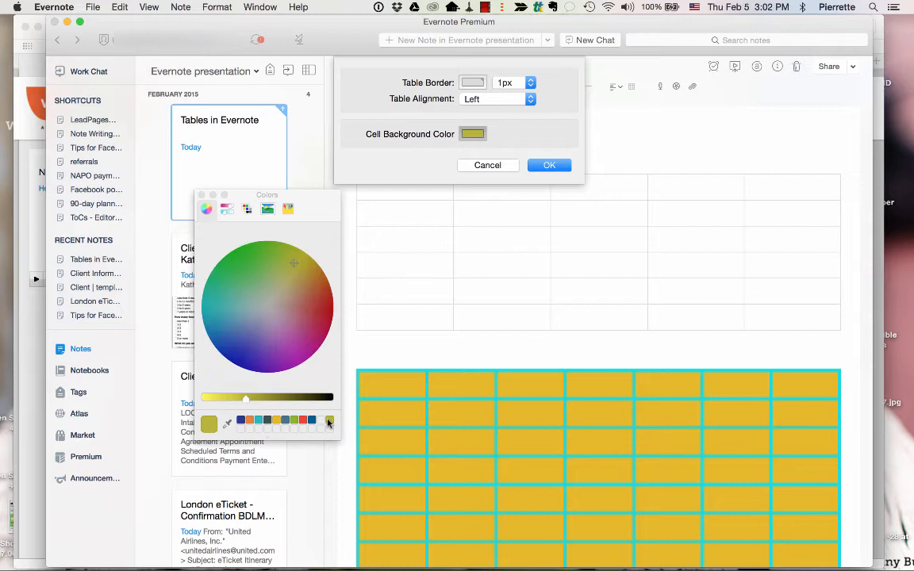
pyautogui.click(549, 165)
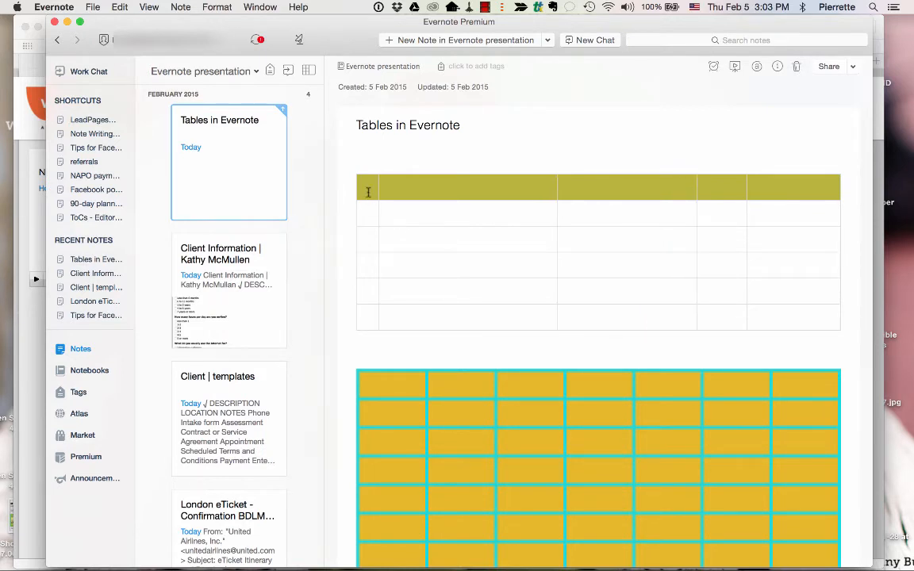
# - Enter the column headings Name, Description, date and image in the olive header row
pyautogui.click(368, 190)
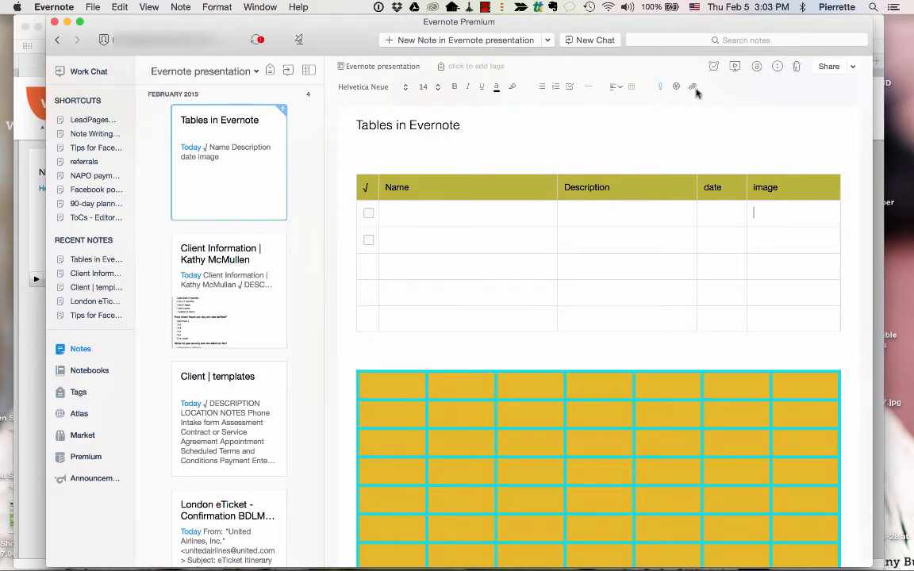
pyautogui.moveTo(694, 85)
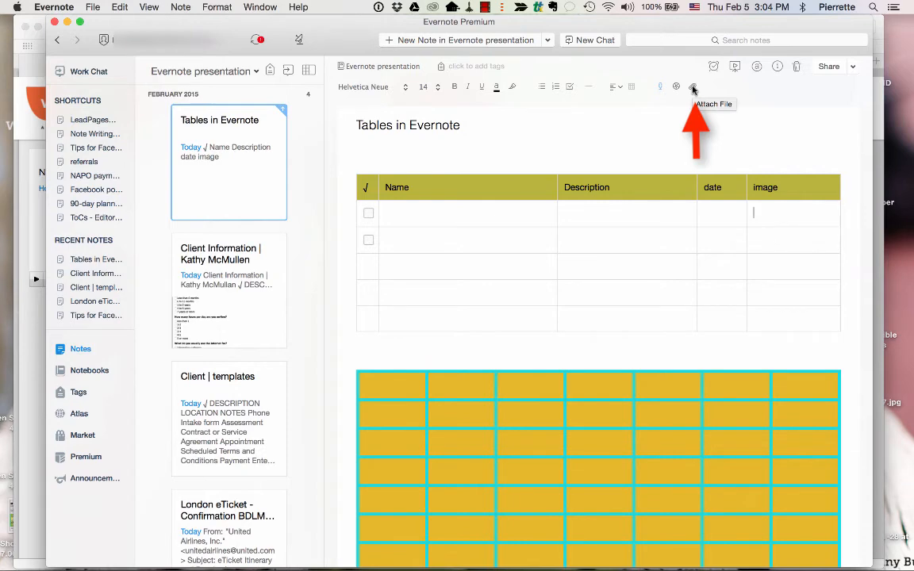
# - Attach the coloured folders screenshot from the Desktop into the image cell
pyautogui.click(694, 85)
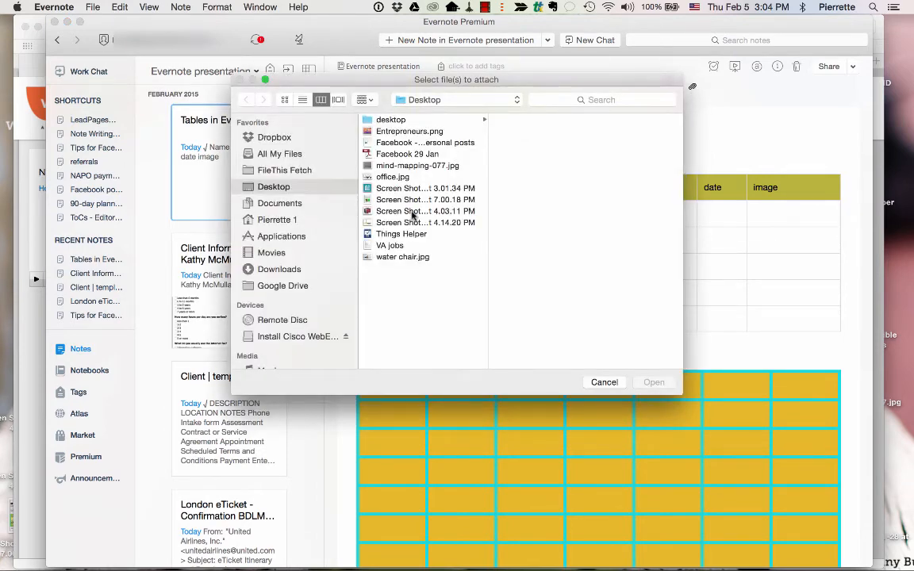
pyautogui.click(425, 210)
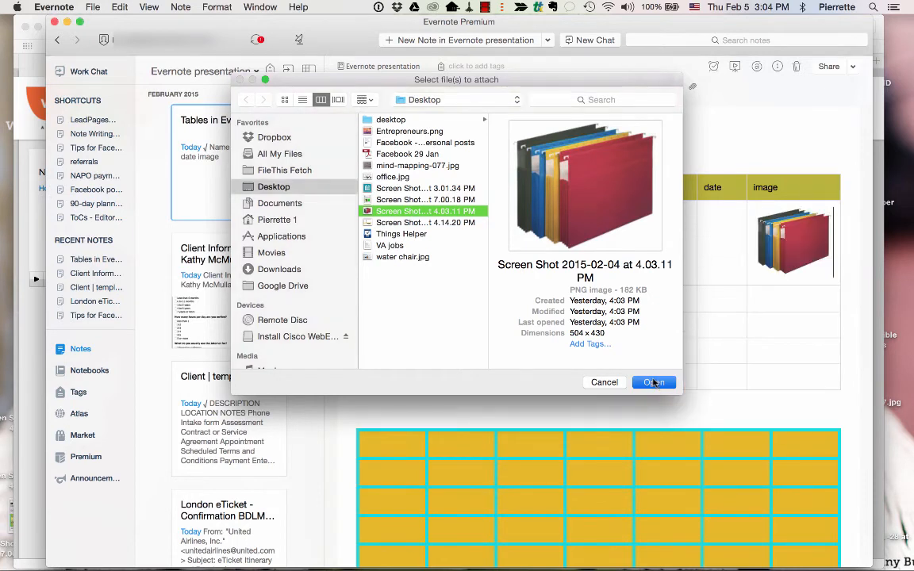
pyautogui.click(654, 382)
pyautogui.write('b')
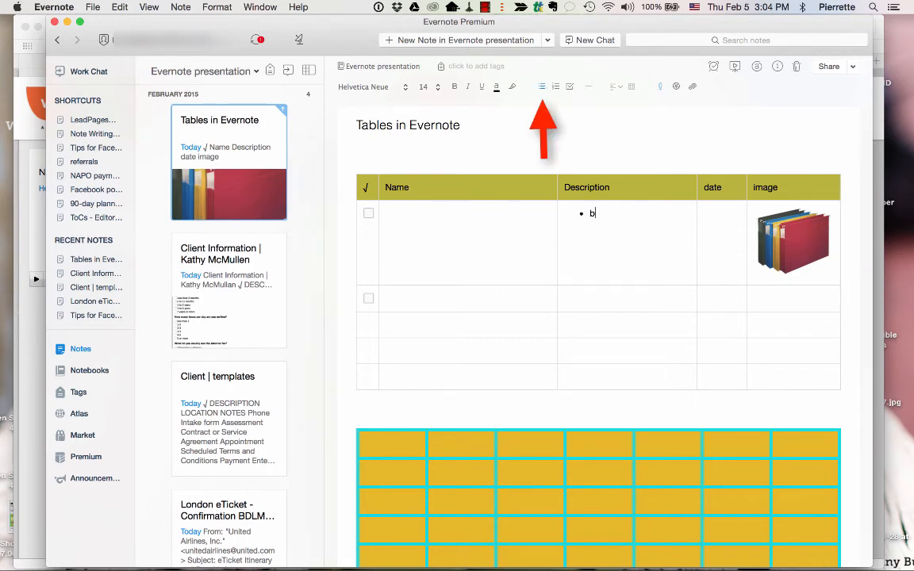
# - List blue, green and red as bullets in the Description cell, then bring up the gold table's options
pyautogui.write('lue')
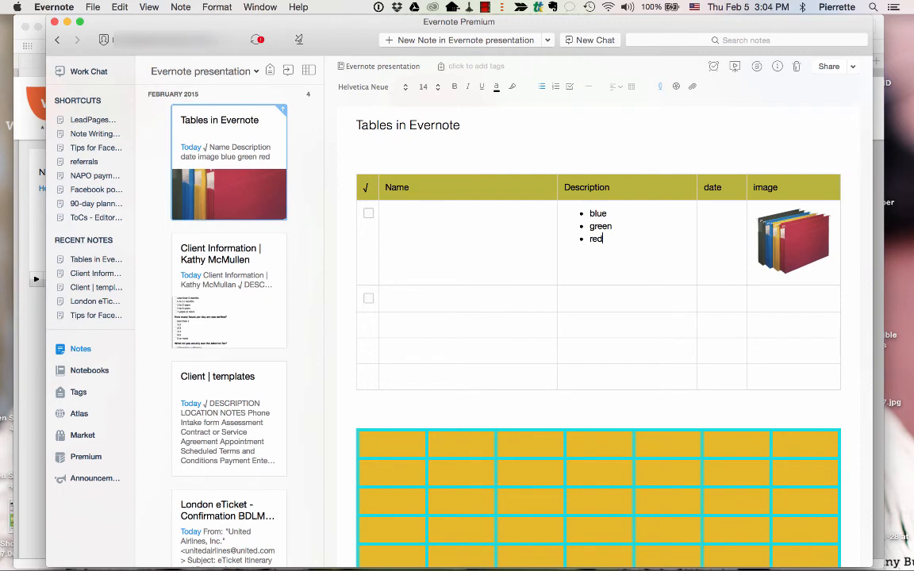
pyautogui.rightClick(373, 444)
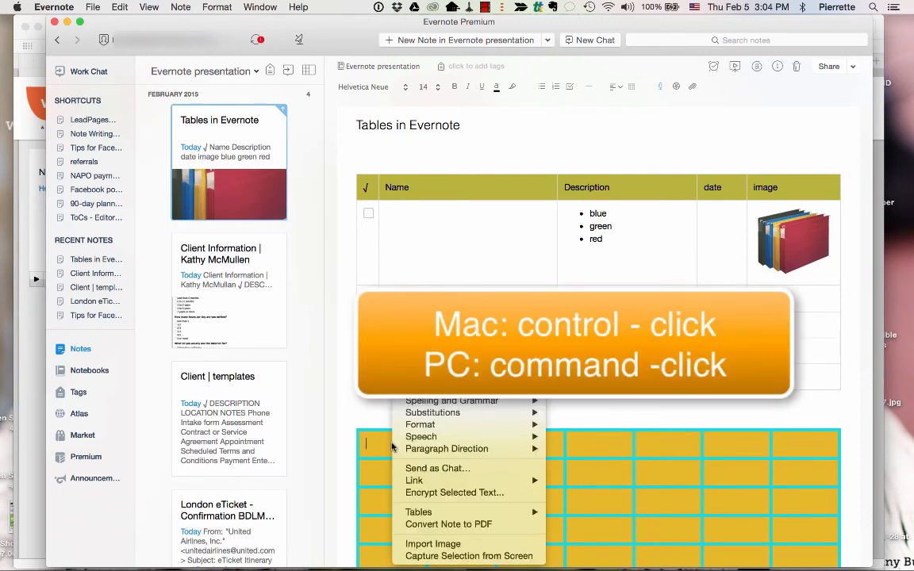